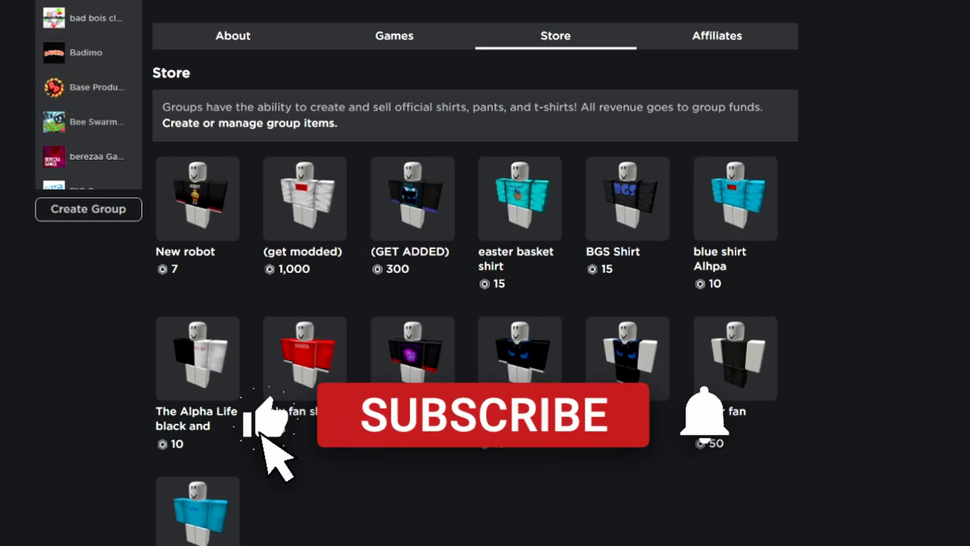
View the BGS Shirt item page from the group Store and scroll through its details
{"action": "left_click", "coordinate": [483, 416]}
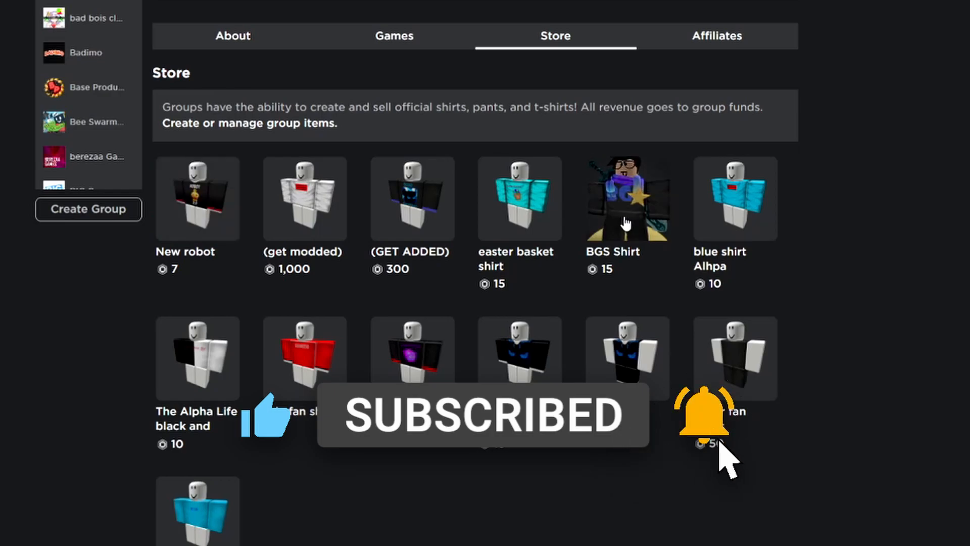
{"action": "left_click", "coordinate": [627, 202]}
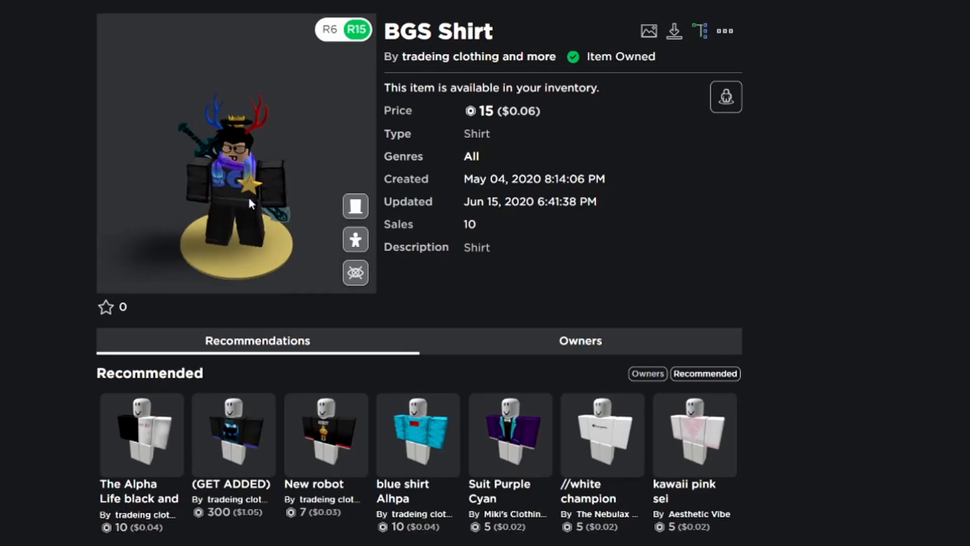
{"action": "scroll", "scroll_direction": "down", "scroll_amount": 3}
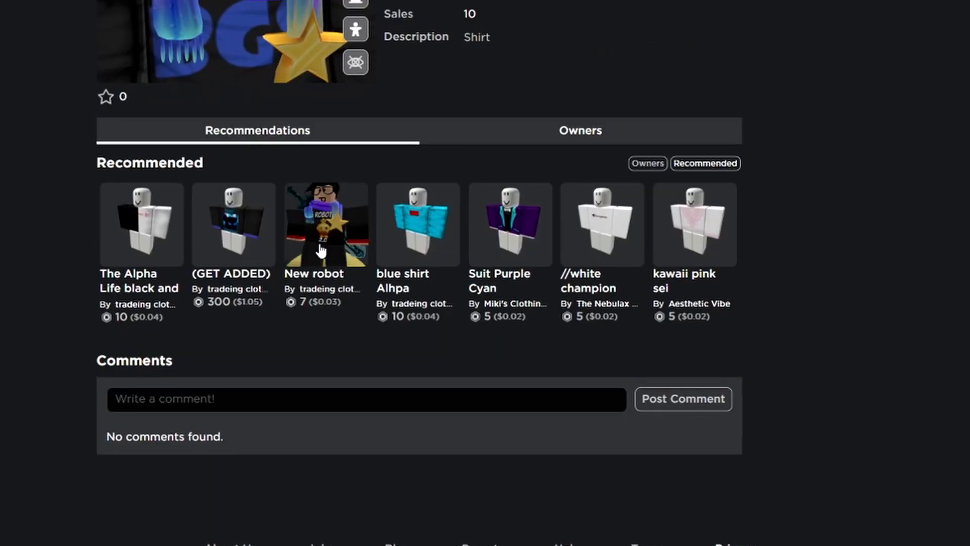
{"action": "scroll", "scroll_direction": "up", "scroll_amount": 3}
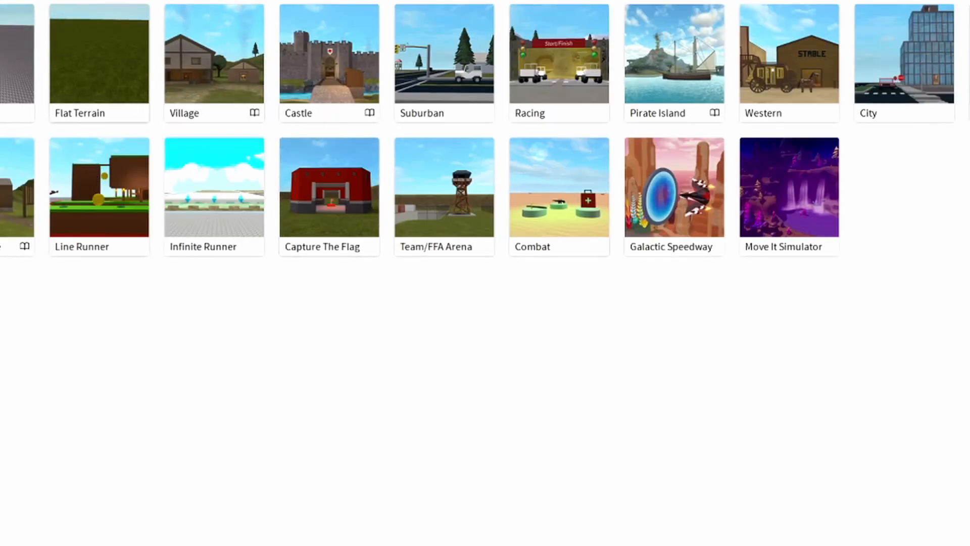
{"action": "mouse_move", "coordinate": [147, 86]}
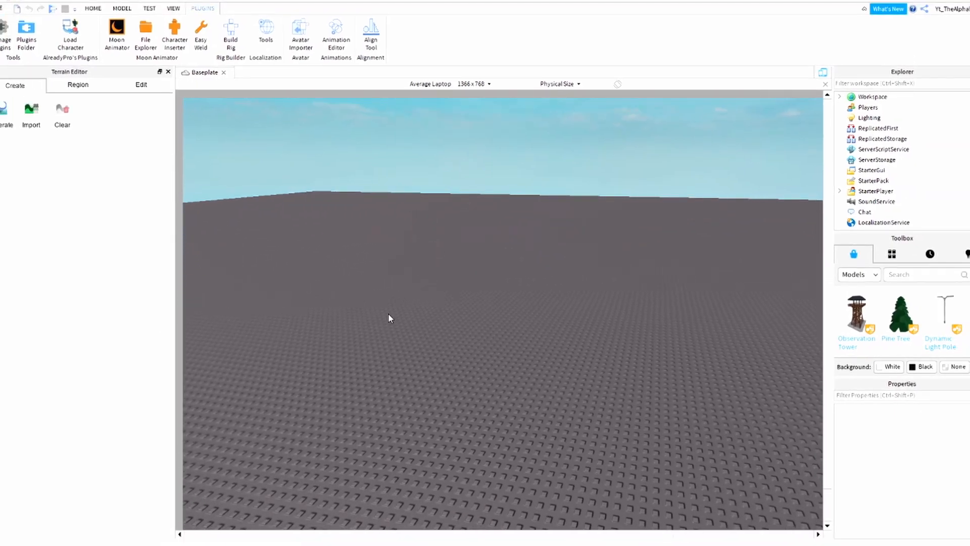
Load the YT_the player's avatar into the baseplate via Load Character and close the loader
{"action": "left_click", "coordinate": [71, 35]}
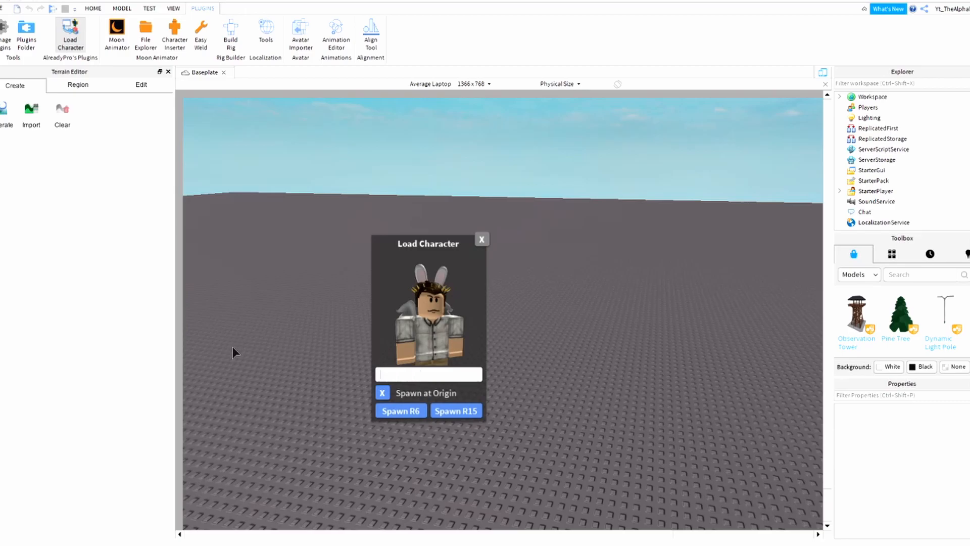
{"action": "type", "text": "YT_theALphalife"}
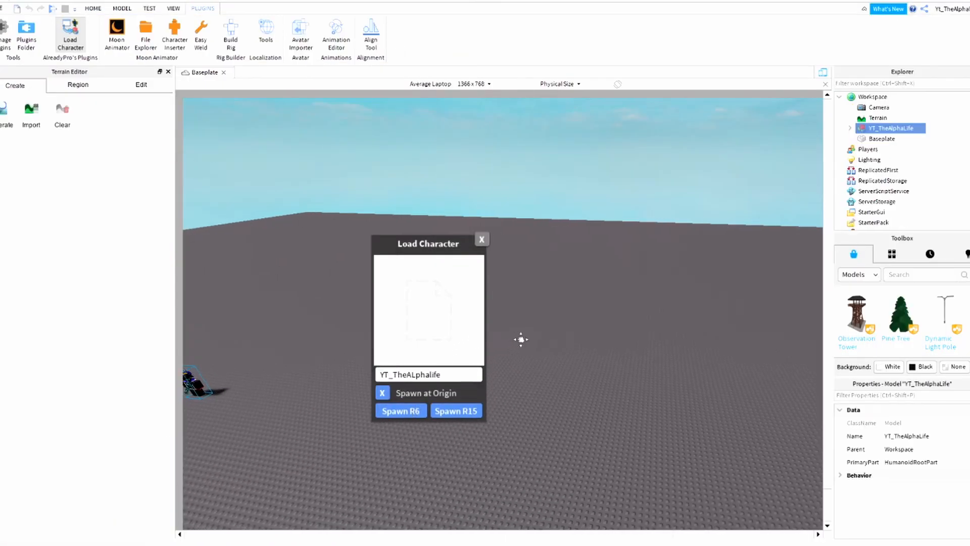
{"action": "left_click", "coordinate": [481, 238]}
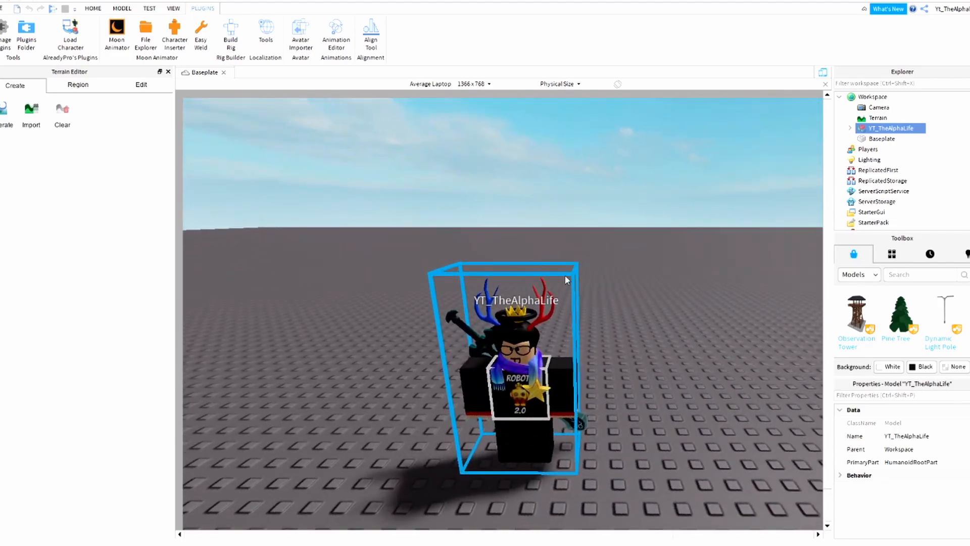
Export the avatar model as MOdle.obj into the gfx Toturail folder via Export Selection
{"action": "right_click", "coordinate": [889, 129]}
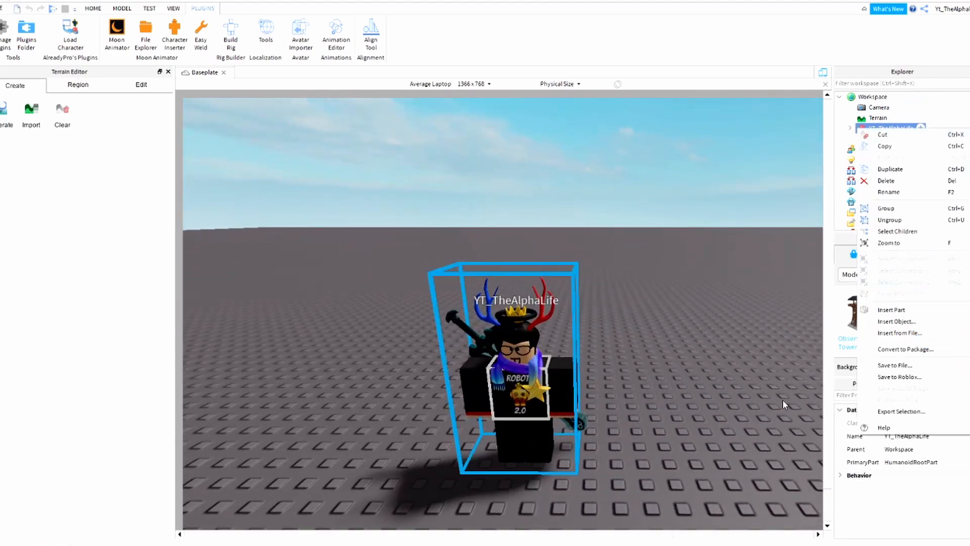
{"action": "left_click", "coordinate": [901, 410]}
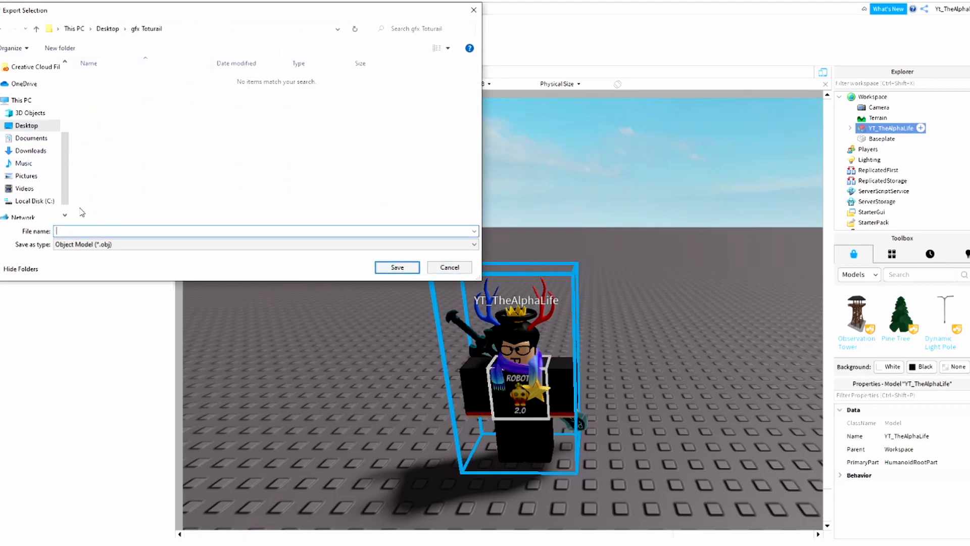
{"action": "type", "text": "Mian"}
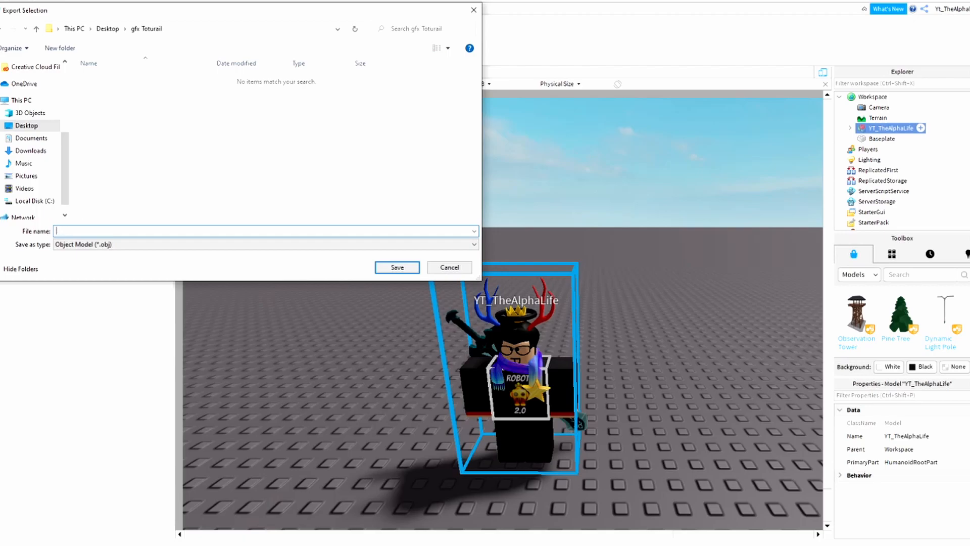
{"action": "type", "text": "MY"}
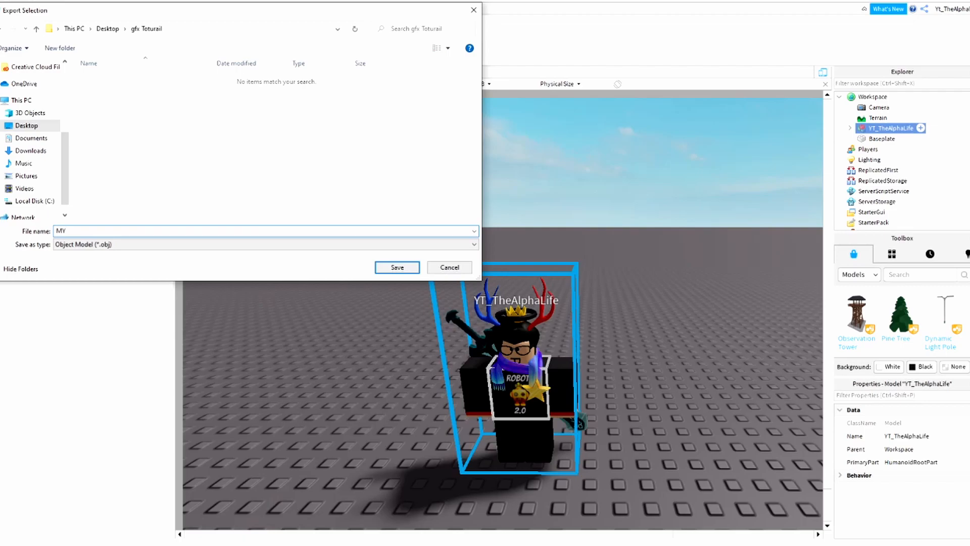
{"action": "type", "text": "du"}
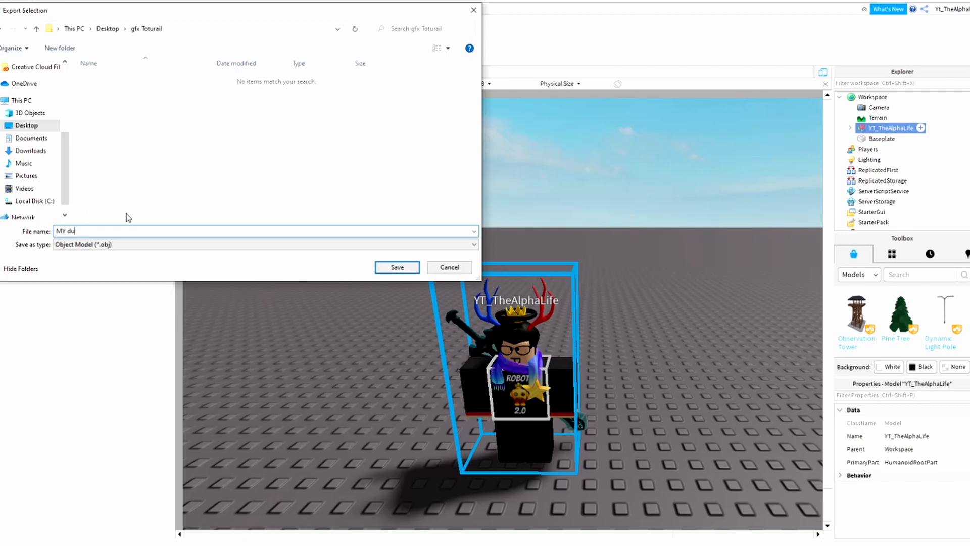
{"action": "type", "text": "G"}
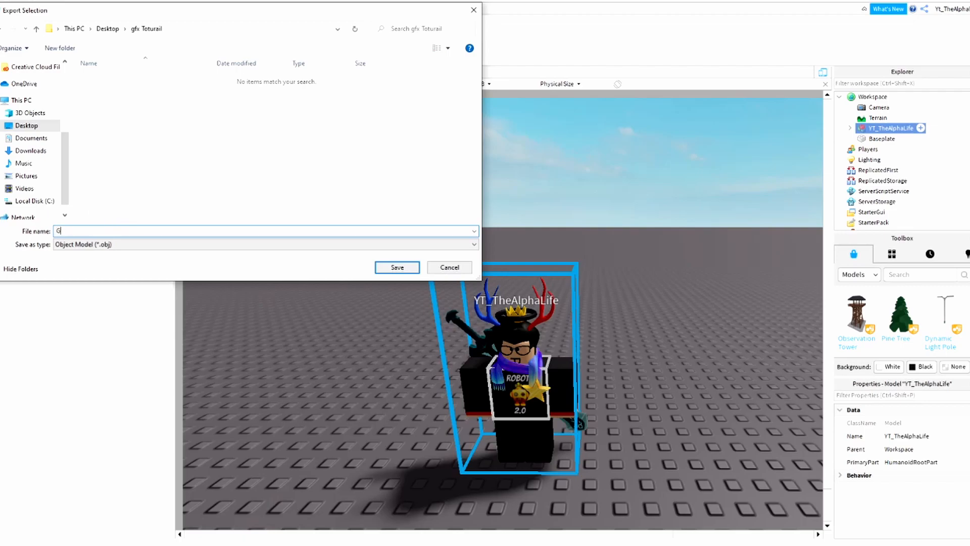
{"action": "type", "text": "M"}
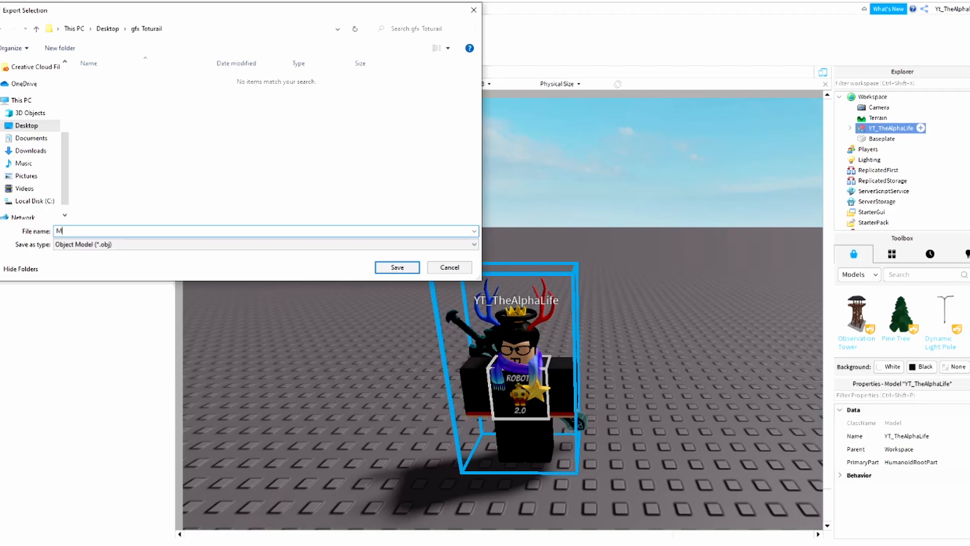
{"action": "type", "text": "Odle"}
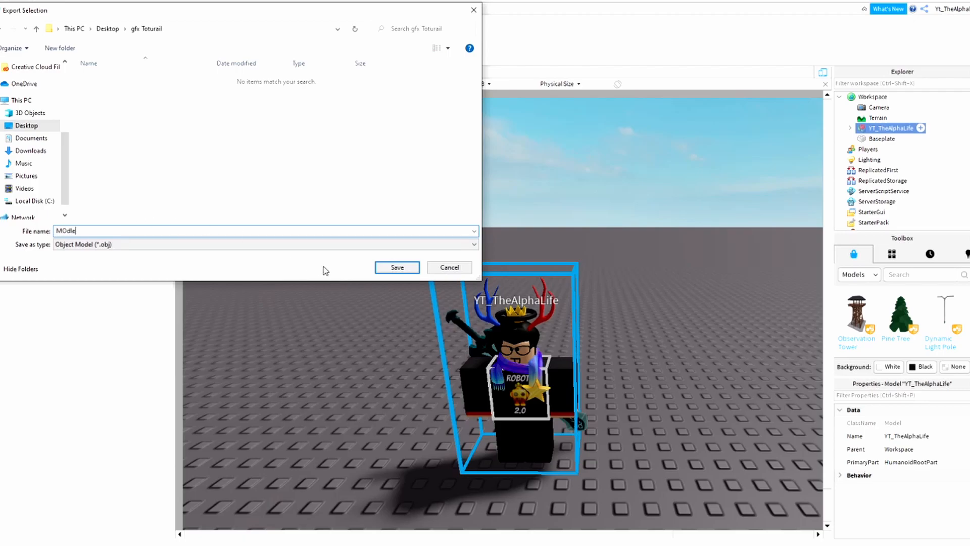
{"action": "mouse_move", "coordinate": [371, 268]}
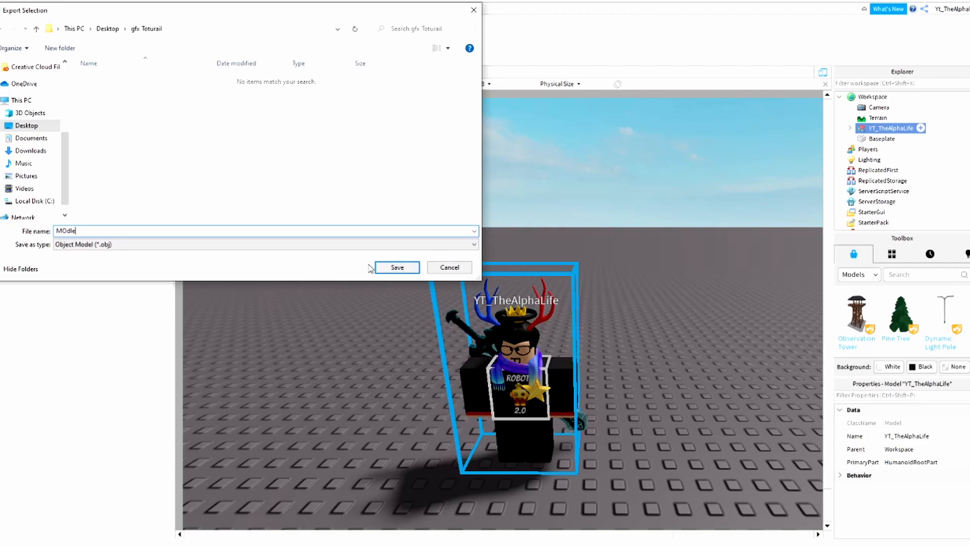
{"action": "left_click", "coordinate": [398, 266]}
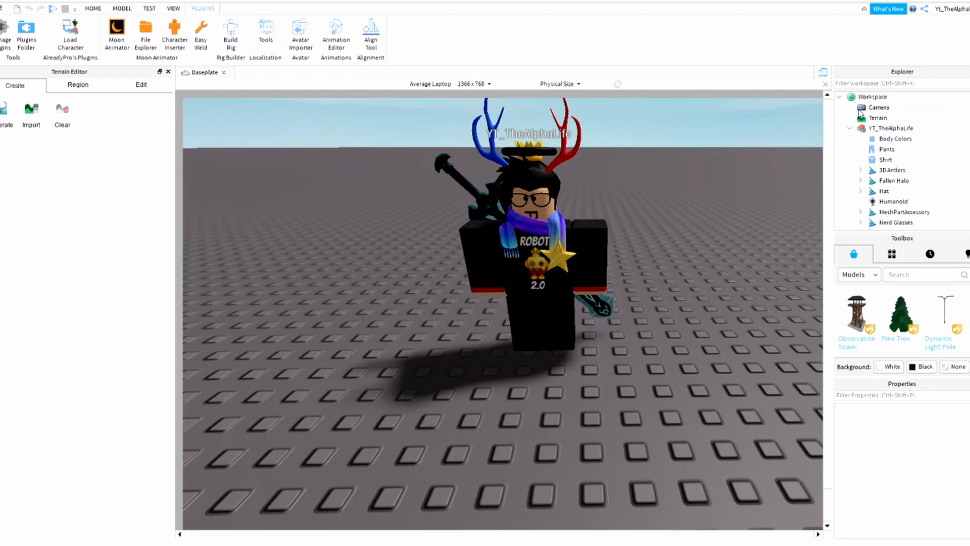
Strip the avatar to its accessories and create a Hats folder beside the exported files
{"action": "left_click", "coordinate": [886, 189]}
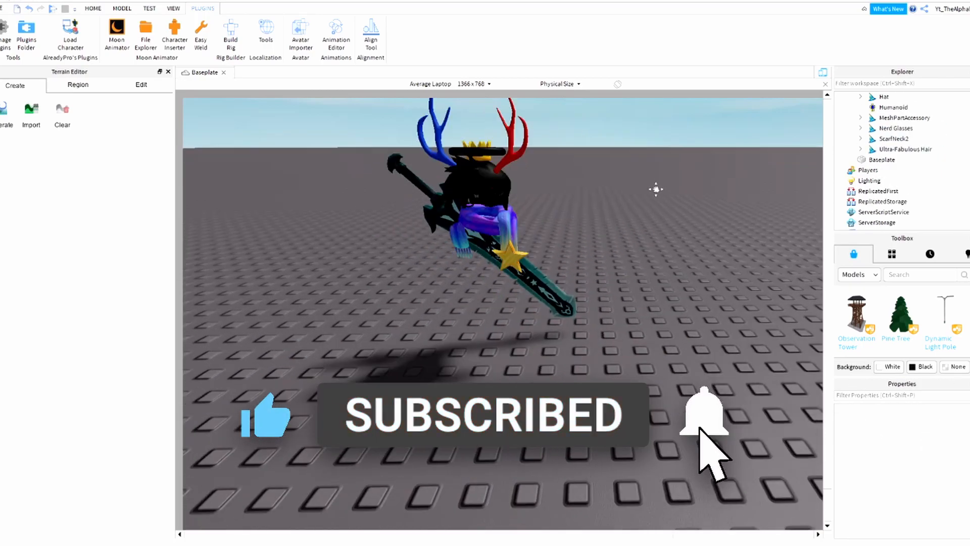
{"action": "left_click", "coordinate": [705, 420]}
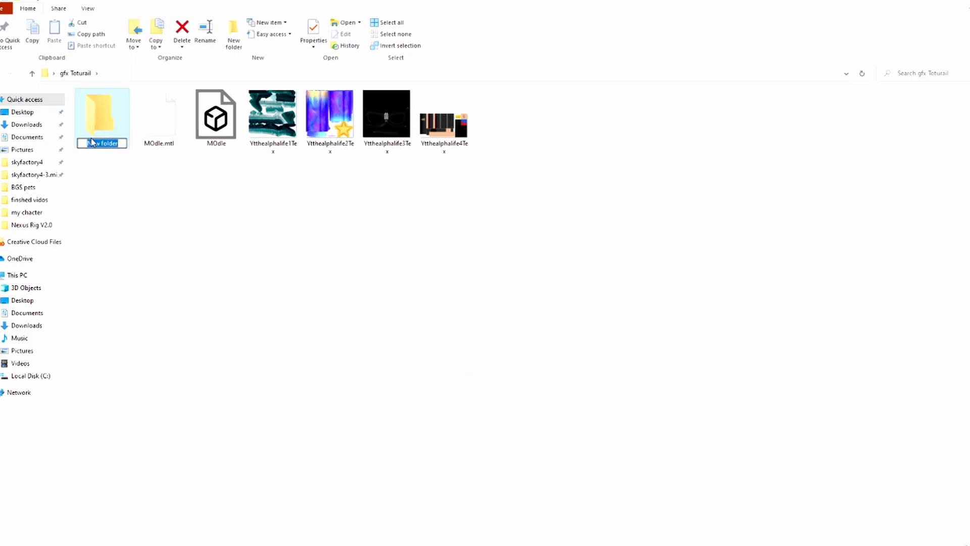
{"action": "type", "text": "HAt"}
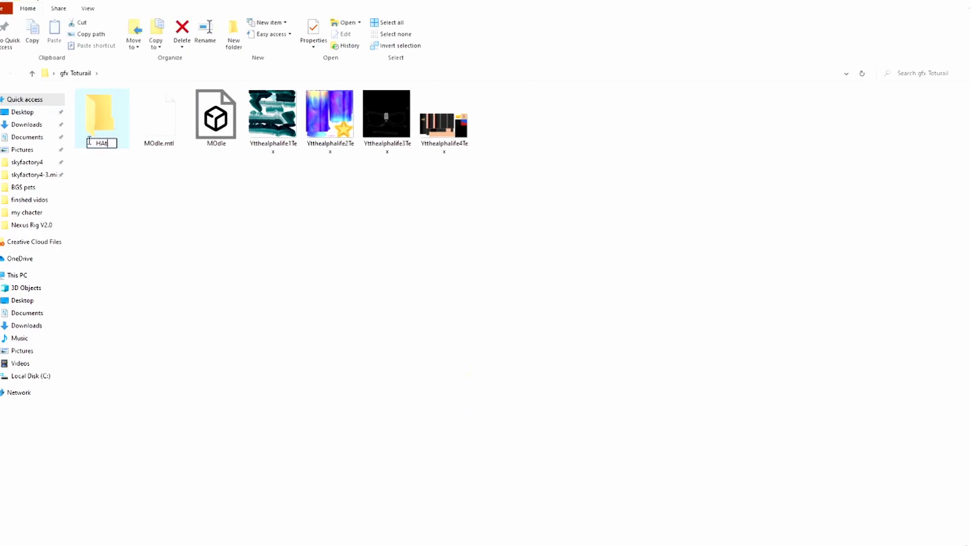
{"action": "type", "text": "s"}
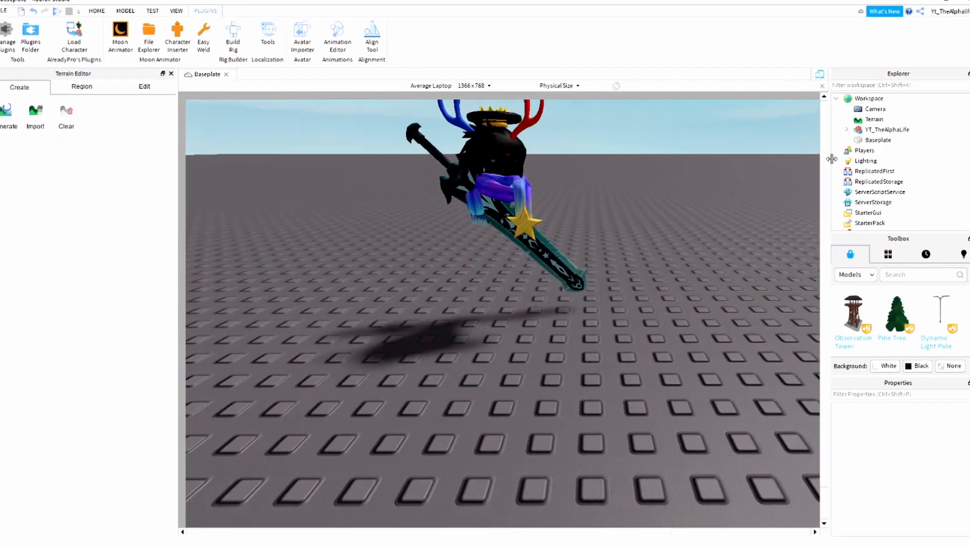
Export the remaining accessories as Hats.obj into the Hats folder
{"action": "left_click", "coordinate": [885, 130]}
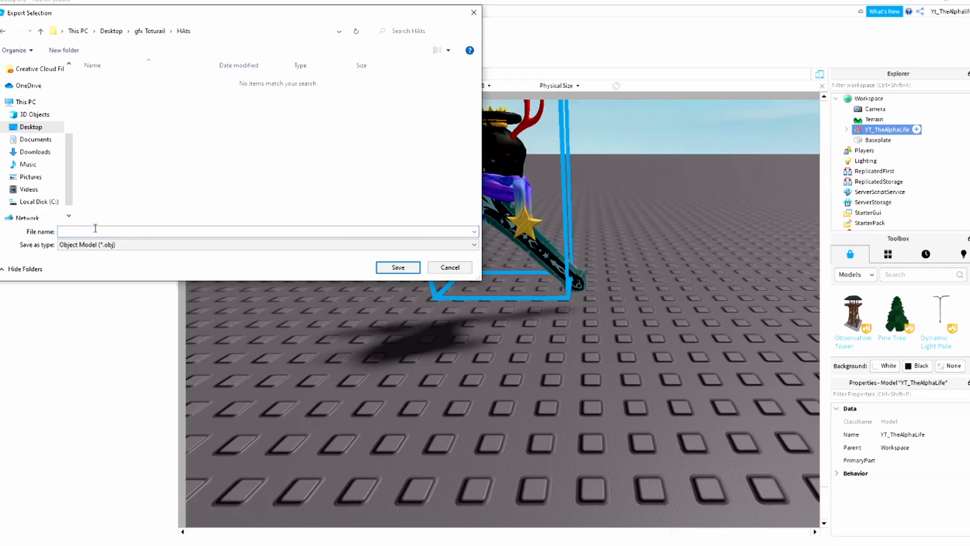
{"action": "type", "text": "Hats"}
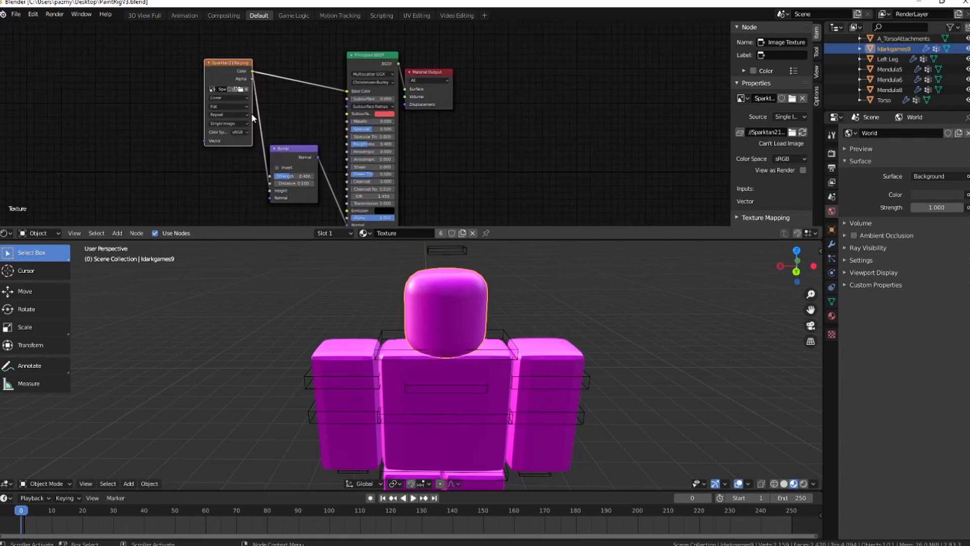
Load the shirt texture PNG from gfx Toturail into the rig's Image Texture node
{"action": "left_click", "coordinate": [792, 98]}
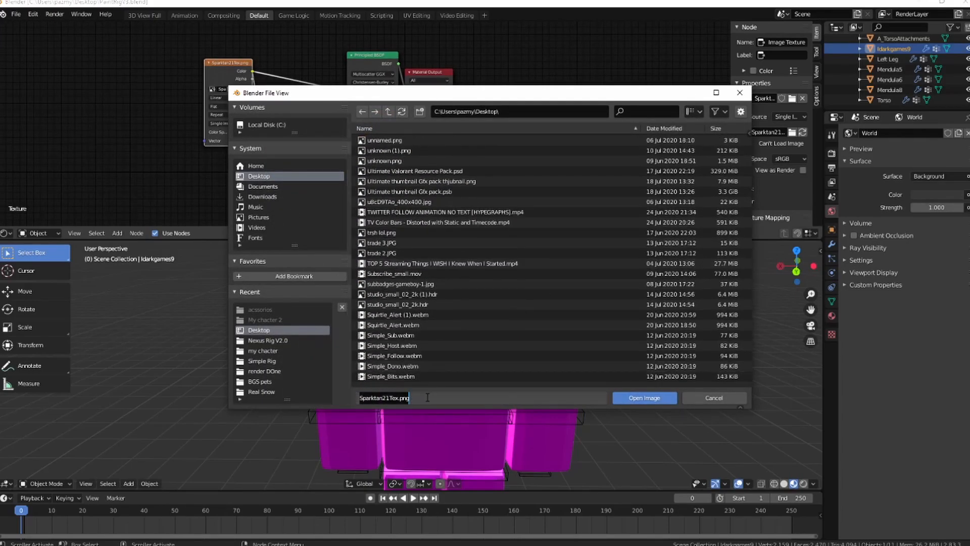
{"action": "type", "text": "g"}
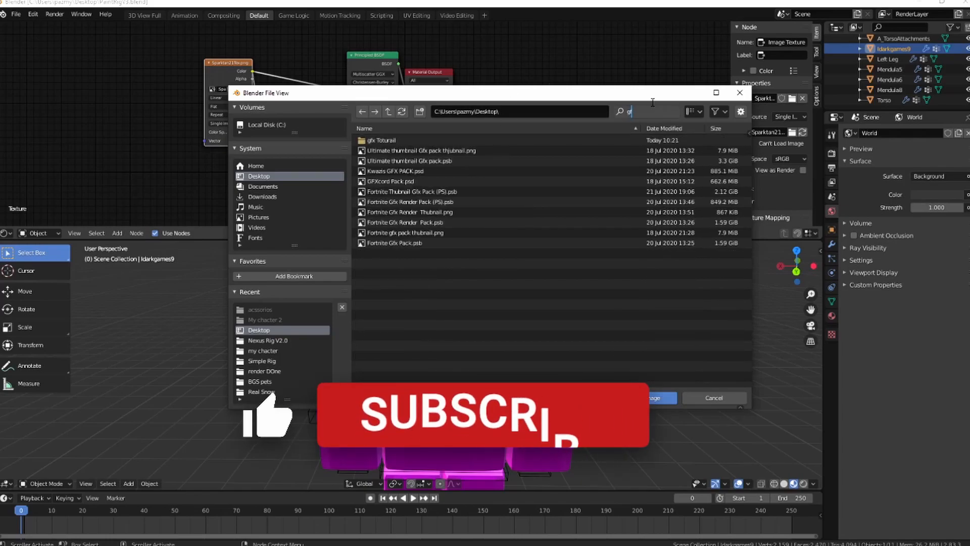
{"action": "double_click", "coordinate": [383, 140]}
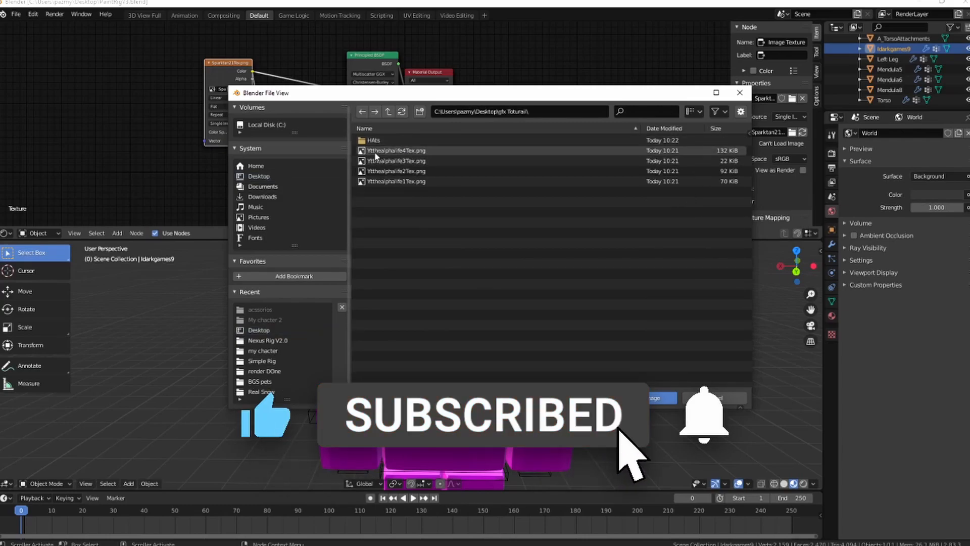
{"action": "double_click", "coordinate": [396, 150]}
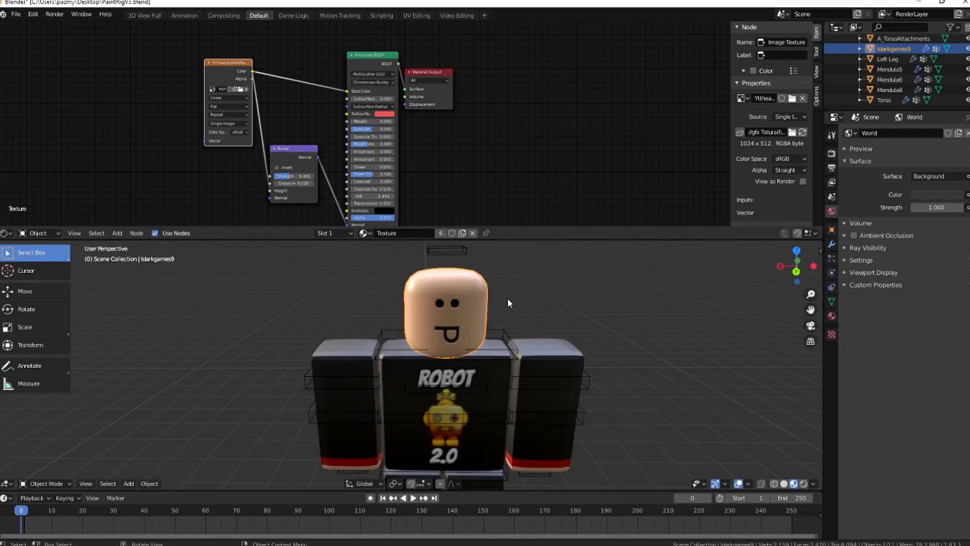
{"action": "mouse_move", "coordinate": [662, 298]}
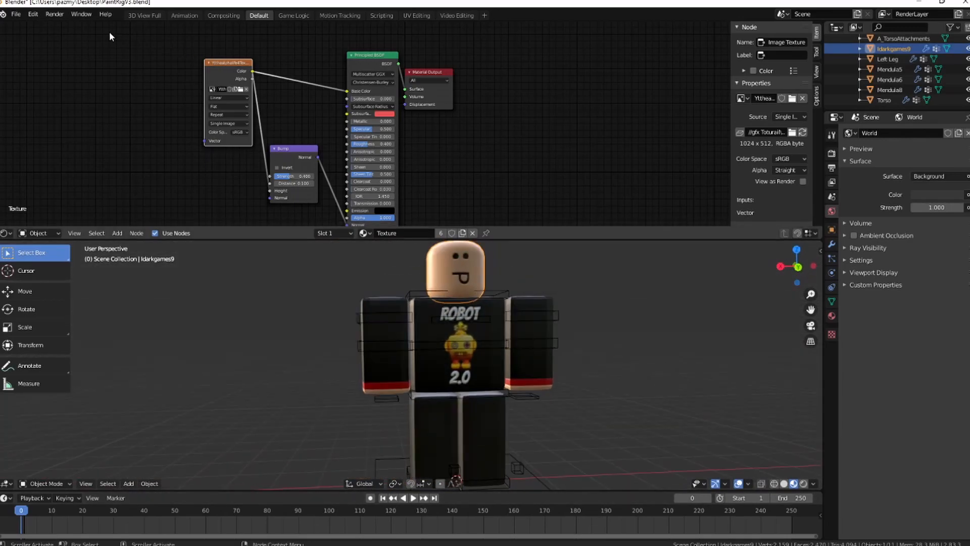
{"action": "left_click", "coordinate": [15, 15]}
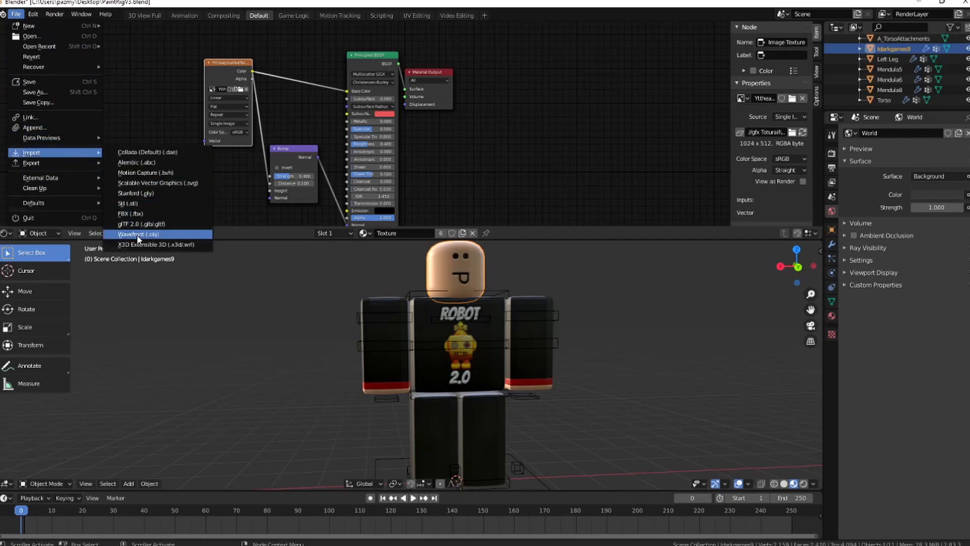
Import Hats.obj as a Wavefront OBJ and select the avatar's skeleton rig
{"action": "left_click", "coordinate": [137, 234]}
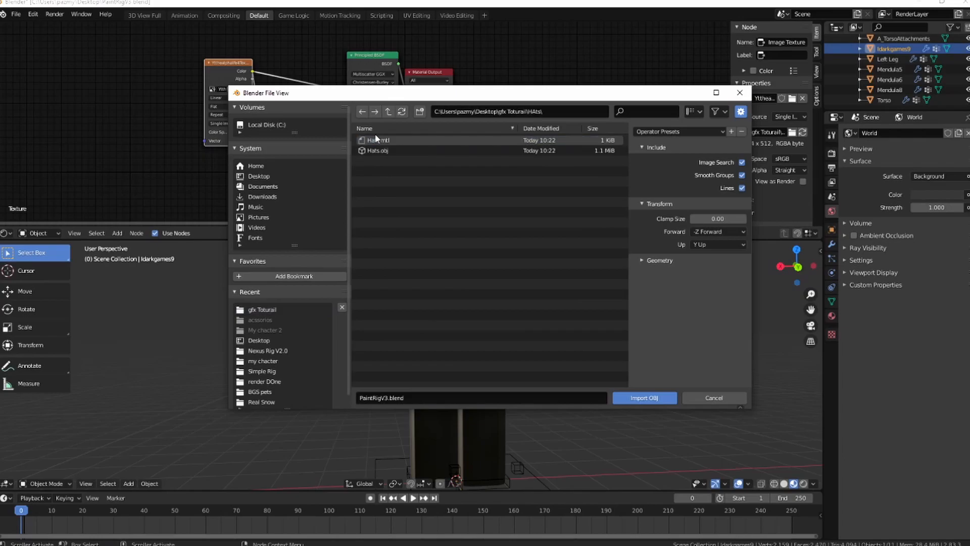
{"action": "left_click", "coordinate": [644, 398]}
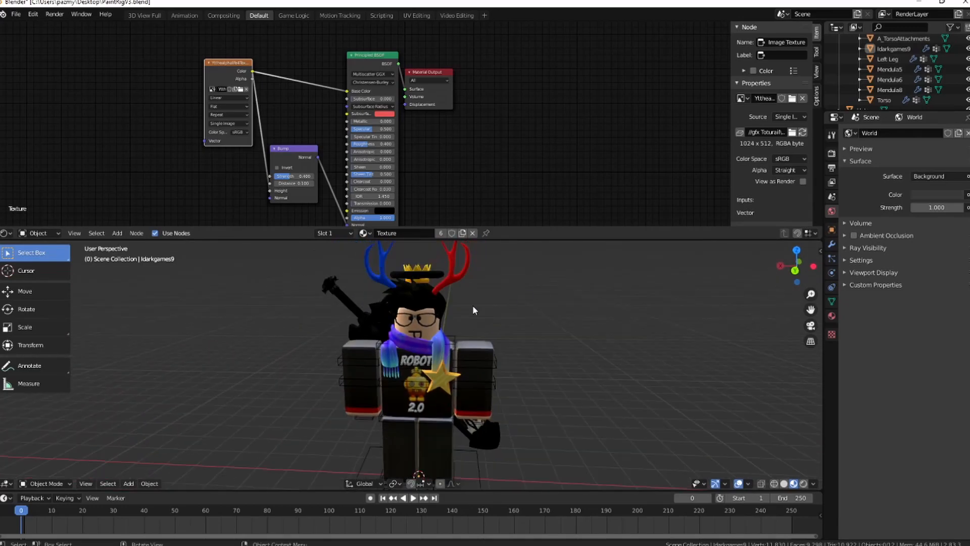
{"action": "mouse_move", "coordinate": [540, 301]}
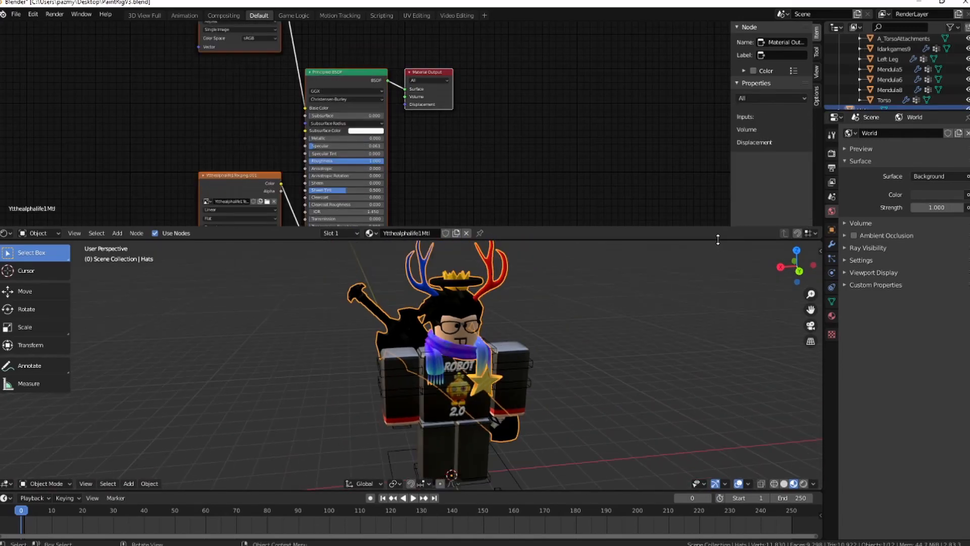
{"action": "left_click", "coordinate": [24, 291]}
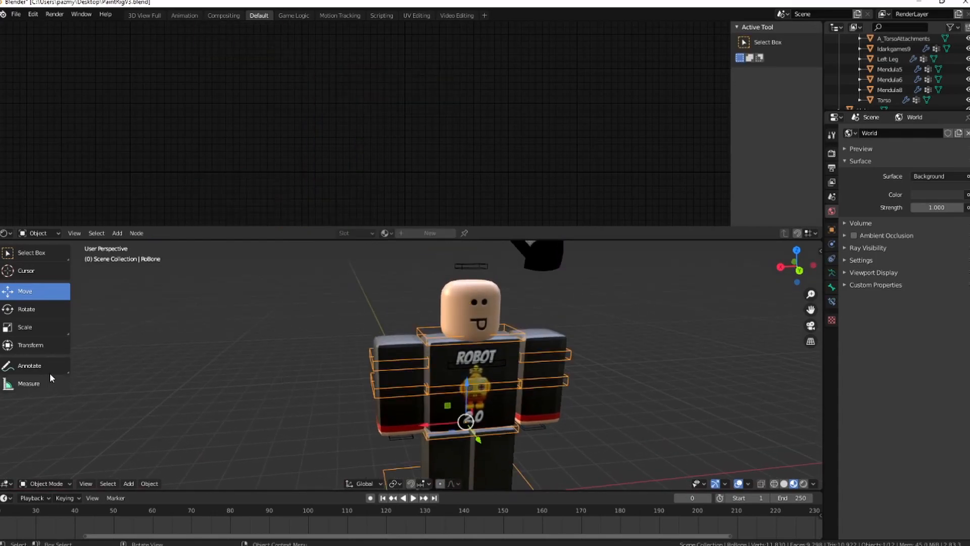
Enter Pose Mode on the RoBone armature with the transform gizmo and raise the arm bones
{"action": "left_click", "coordinate": [30, 345]}
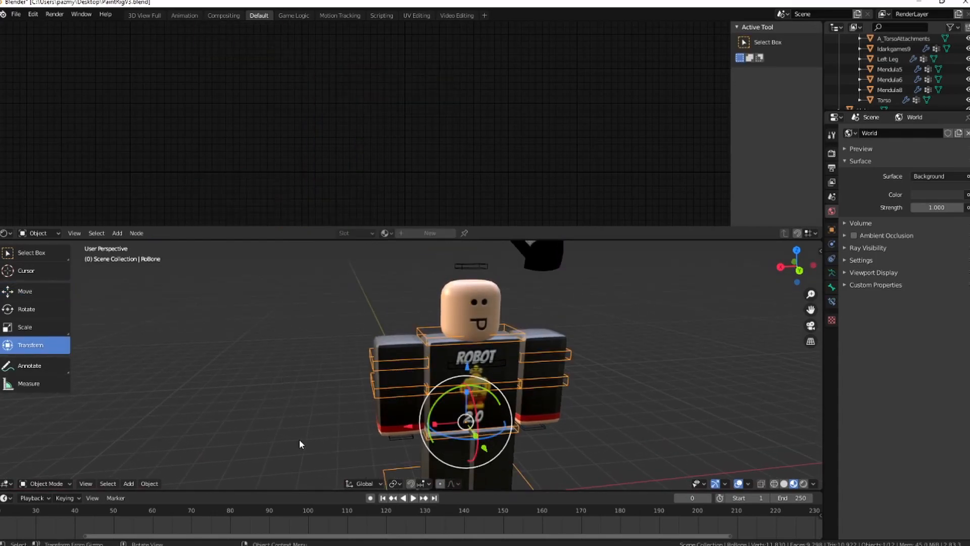
{"action": "left_click", "coordinate": [48, 483]}
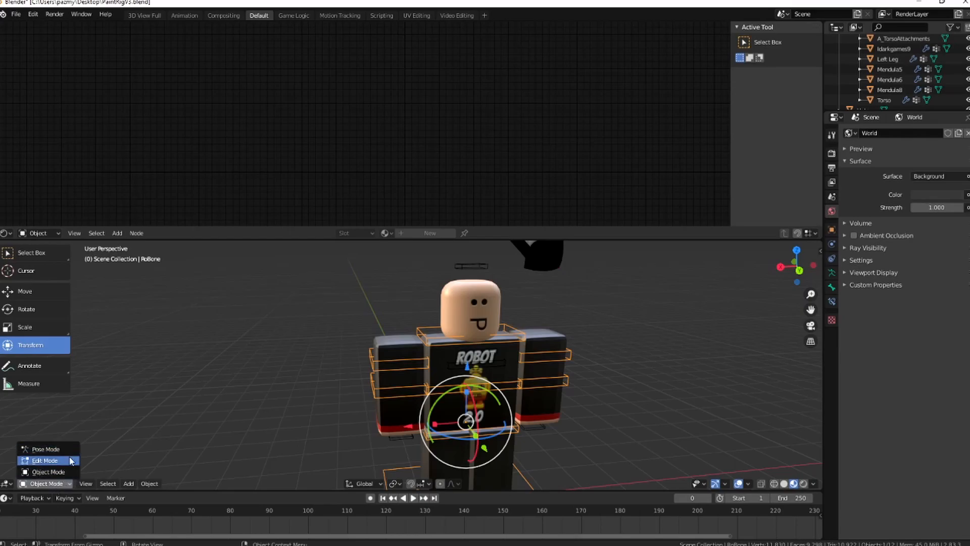
{"action": "mouse_move", "coordinate": [71, 461]}
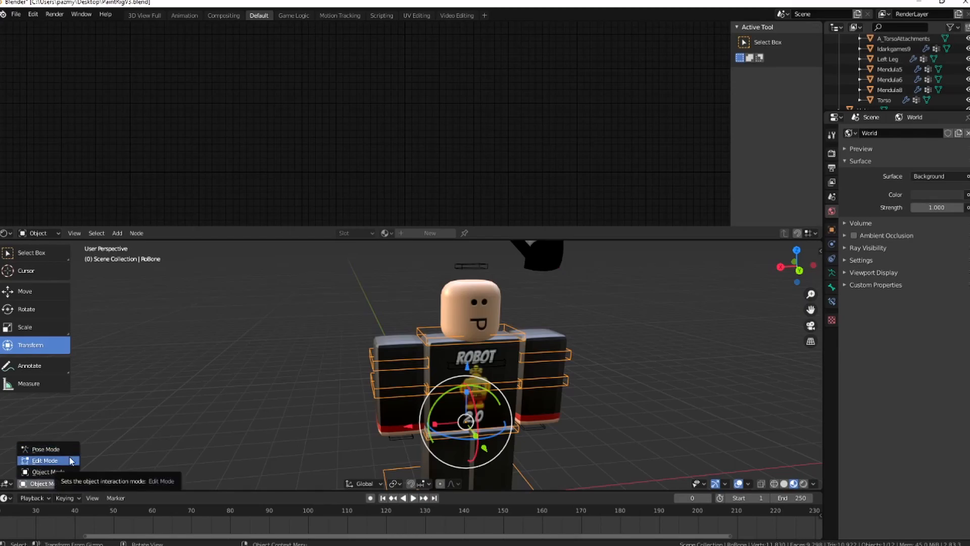
{"action": "left_click", "coordinate": [36, 459]}
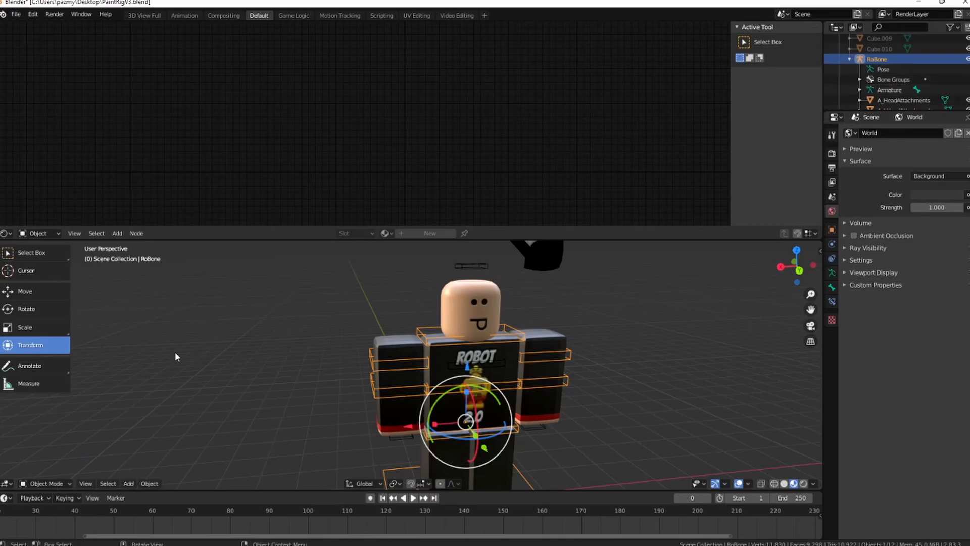
{"action": "left_click", "coordinate": [45, 483]}
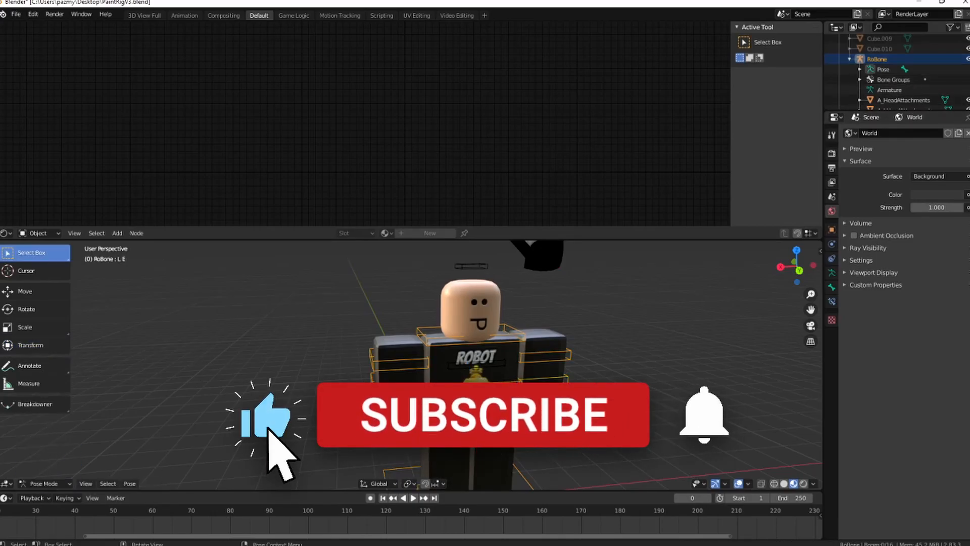
{"action": "left_click", "coordinate": [483, 414]}
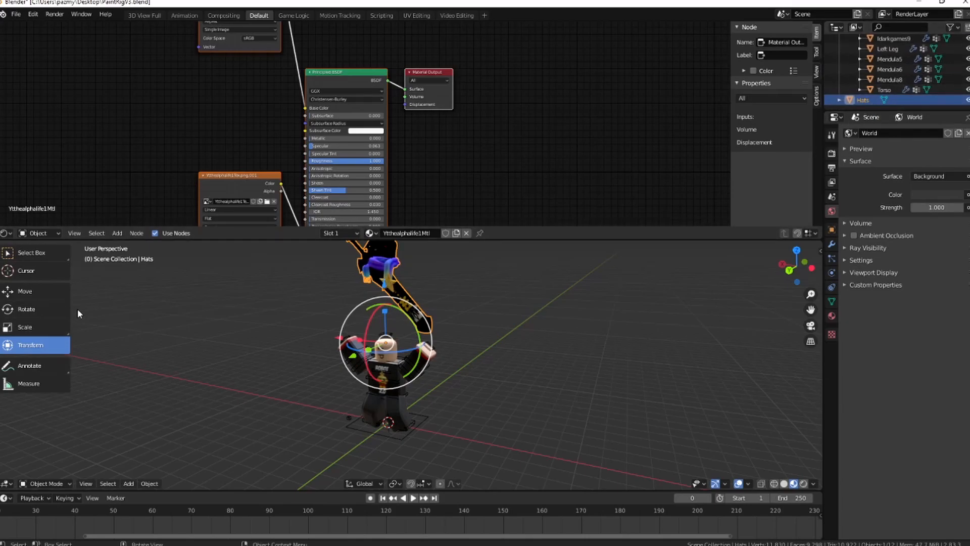
Move the Hats object down onto the avatar's head and show Render Properties
{"action": "left_click", "coordinate": [25, 291]}
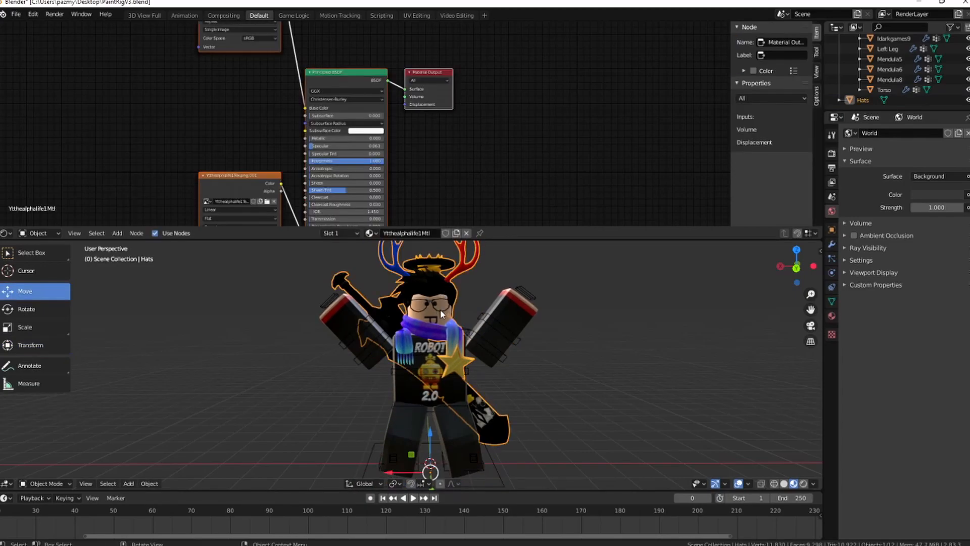
{"action": "left_click", "coordinate": [861, 99]}
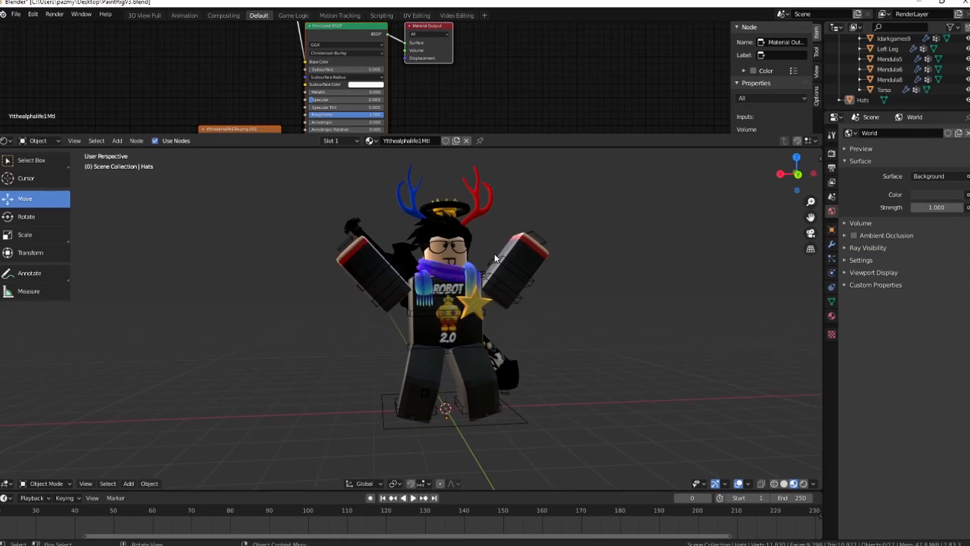
{"action": "mouse_move", "coordinate": [499, 293]}
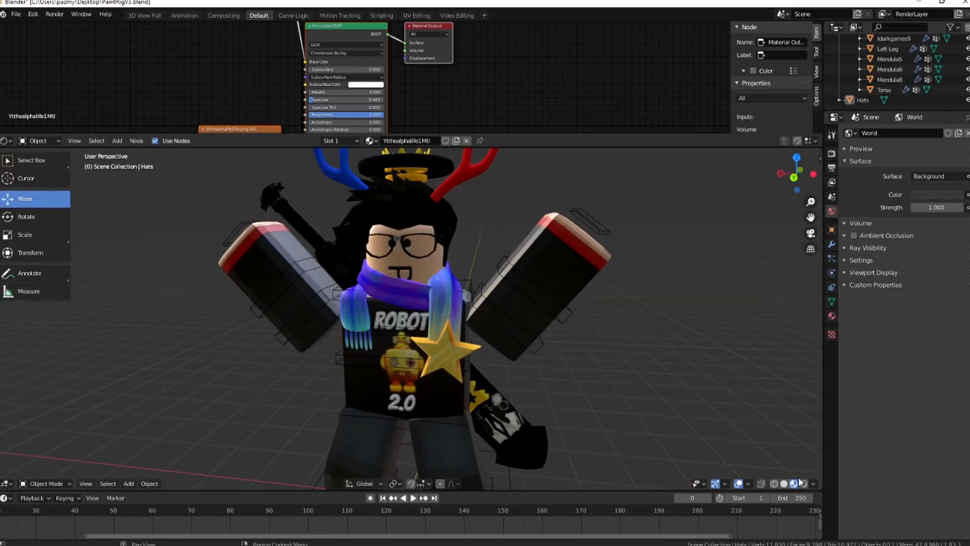
{"action": "left_click", "coordinate": [796, 483]}
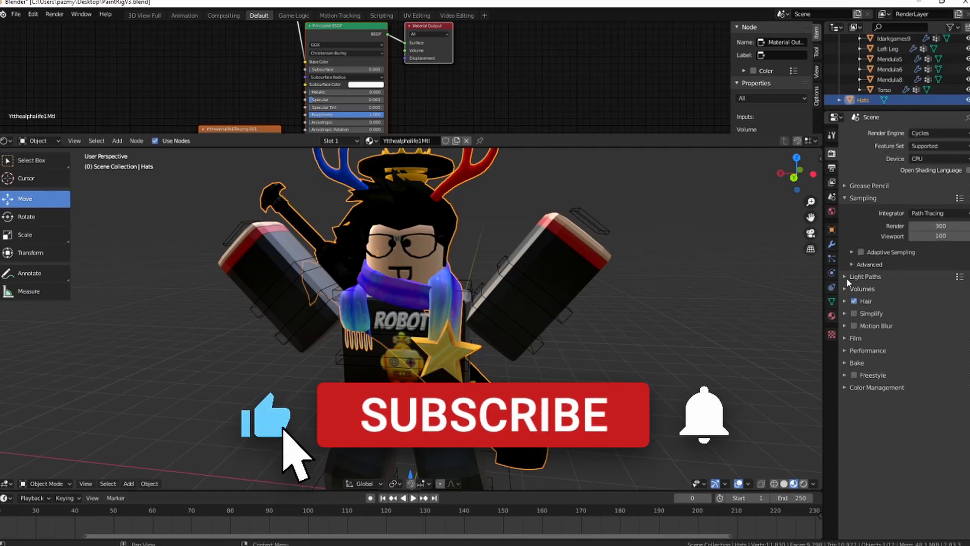
Expand the Light Paths bounce settings in the Cycles render properties
{"action": "left_click", "coordinate": [847, 276]}
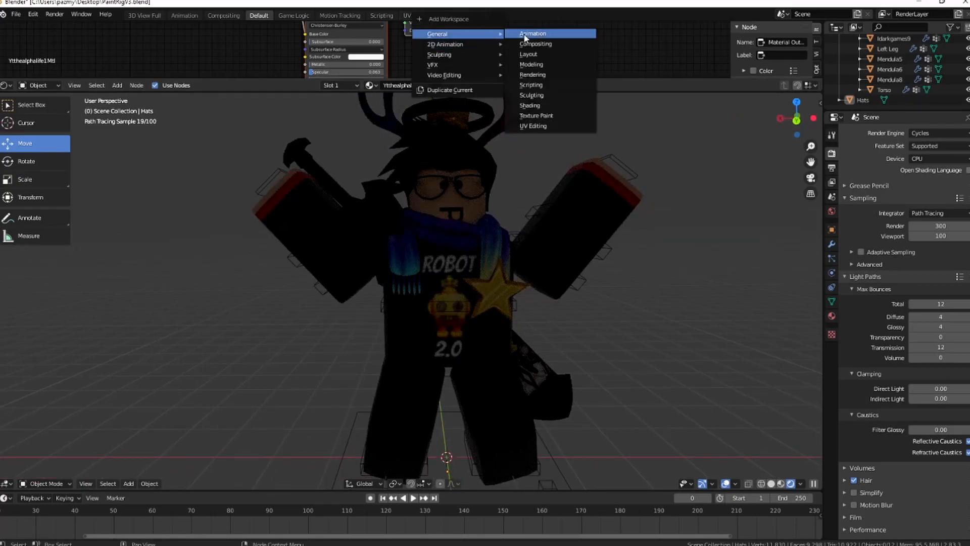
Add an Animation workspace and cycle Easy HDRI environments from the Desktop folder to kiara_1_dawn_2k
{"action": "left_click", "coordinate": [532, 32]}
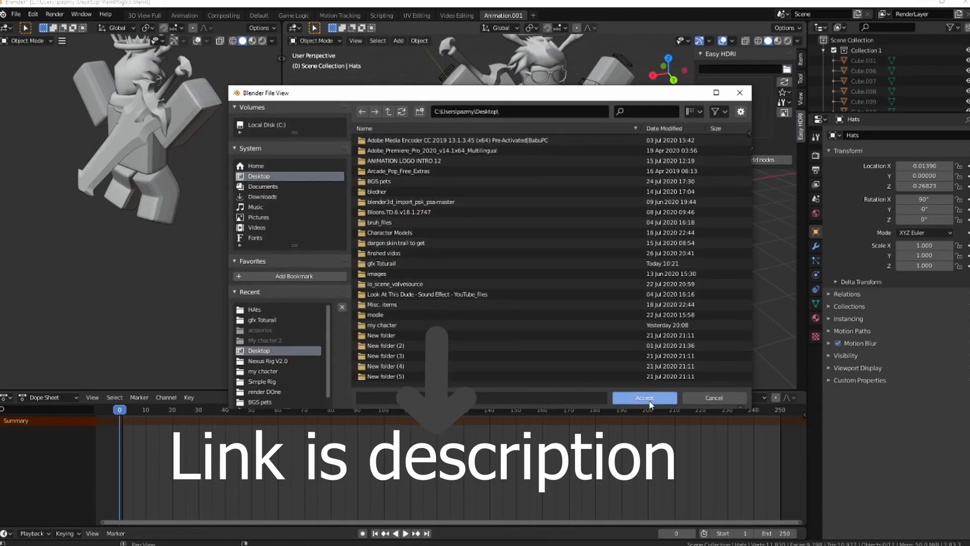
{"action": "left_click", "coordinate": [645, 398]}
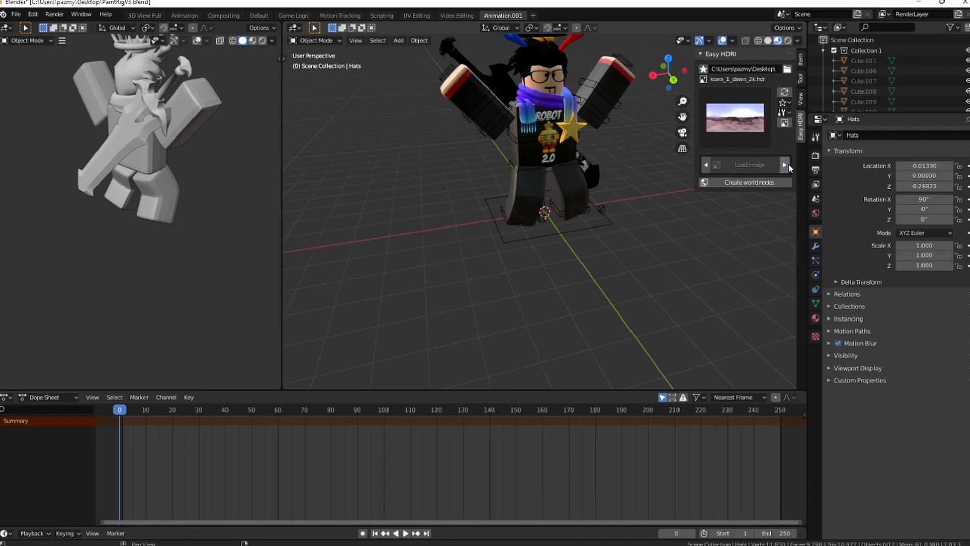
{"action": "left_click", "coordinate": [784, 165]}
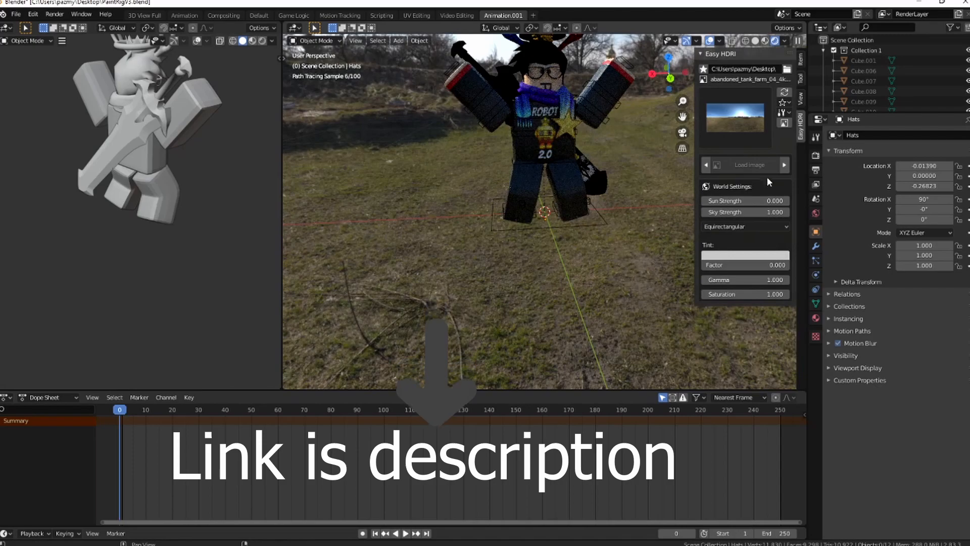
{"action": "left_click", "coordinate": [784, 165]}
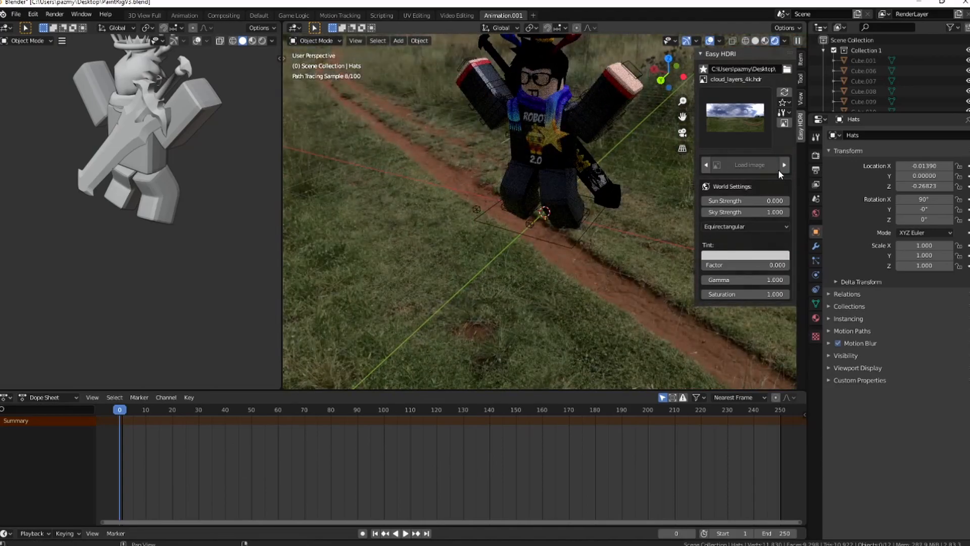
{"action": "left_click", "coordinate": [784, 164]}
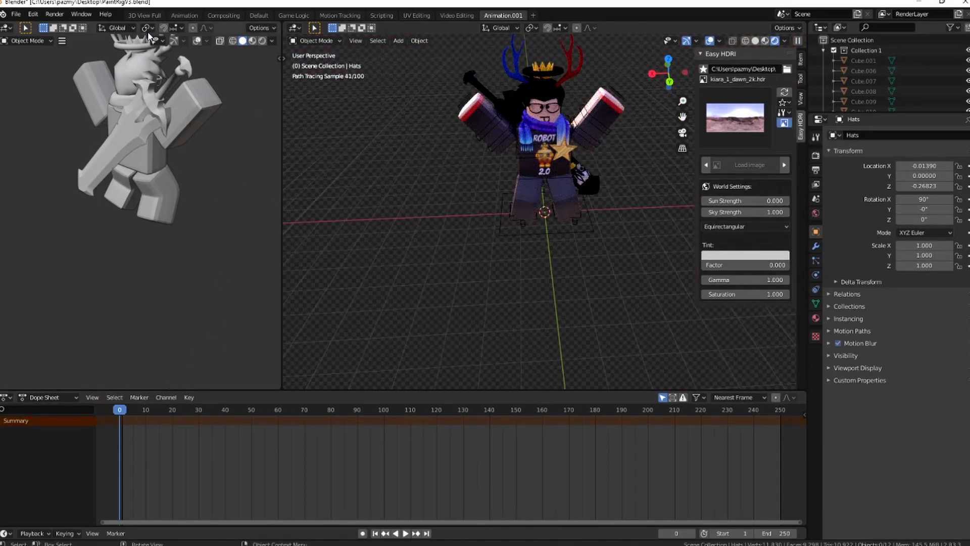
Add an area light, then enable adaptive sampling and world ambient occlusion
{"action": "left_click", "coordinate": [398, 40]}
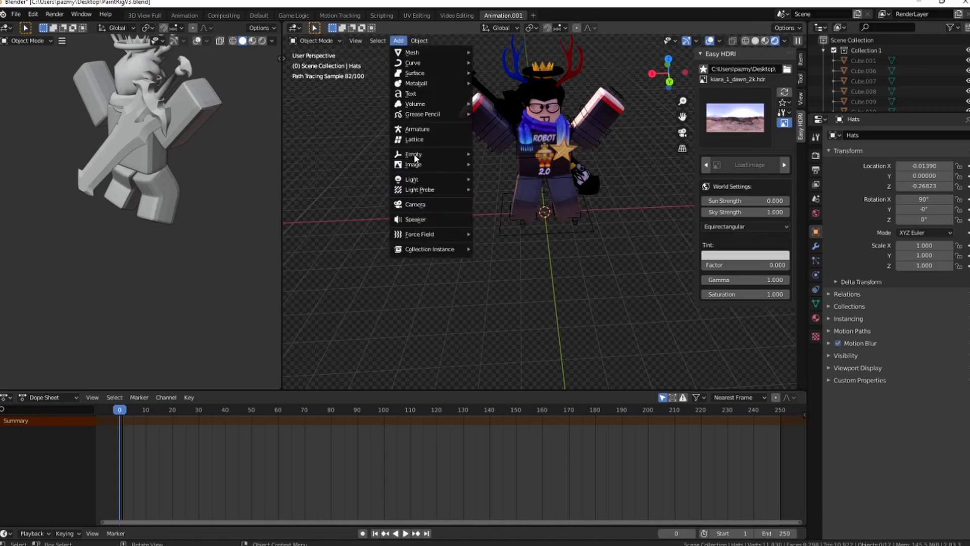
{"action": "mouse_move", "coordinate": [428, 180]}
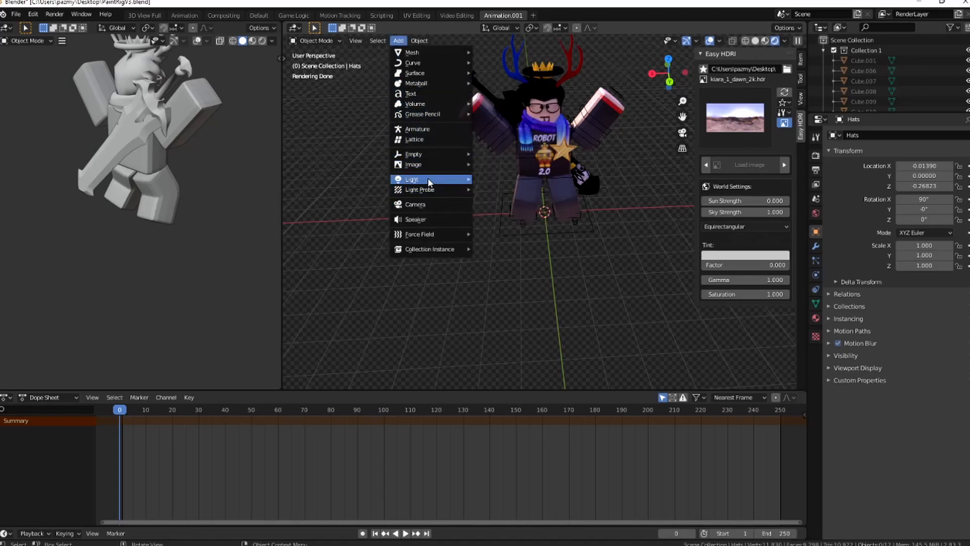
{"action": "left_click", "coordinate": [410, 179]}
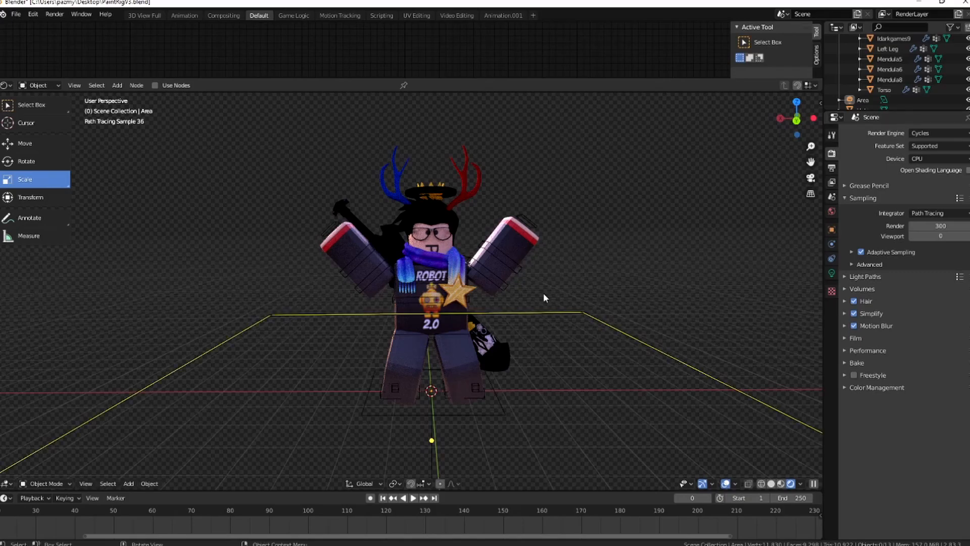
{"action": "left_click_drag", "start_coordinate": [545, 298], "coordinate": [606, 300]}
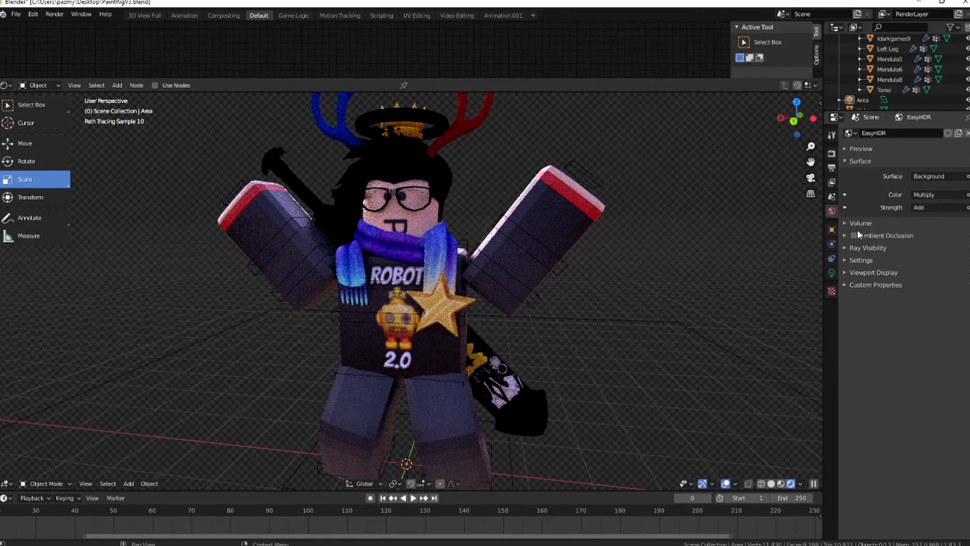
{"action": "left_click", "coordinate": [853, 235]}
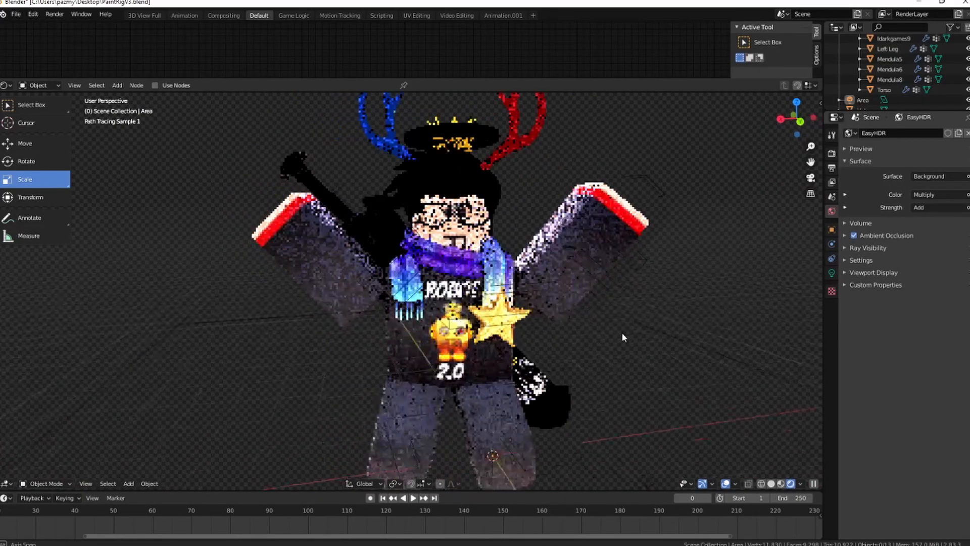
{"action": "left_click_drag", "start_coordinate": [623, 338], "coordinate": [634, 307]}
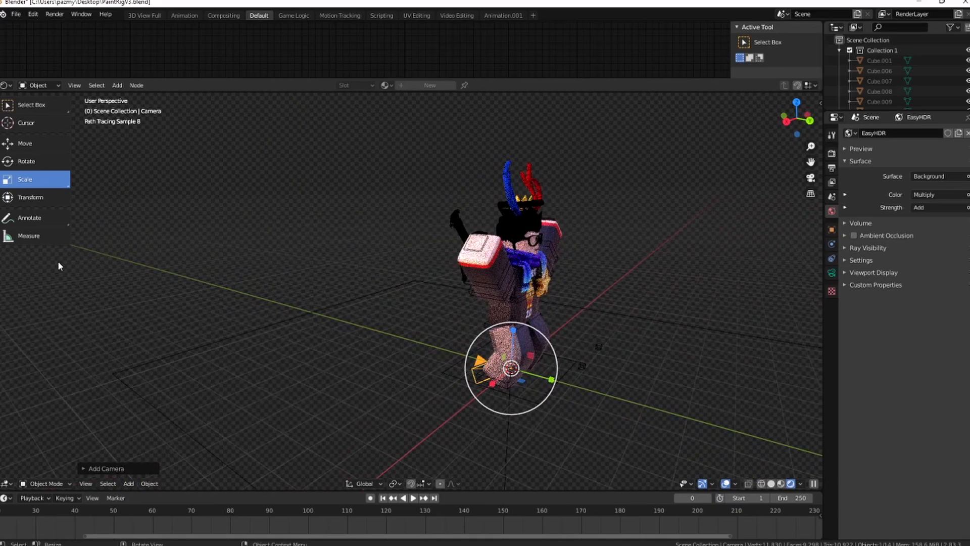
Aim the new camera at the avatar using the combined transform gizmo
{"action": "left_click", "coordinate": [31, 197]}
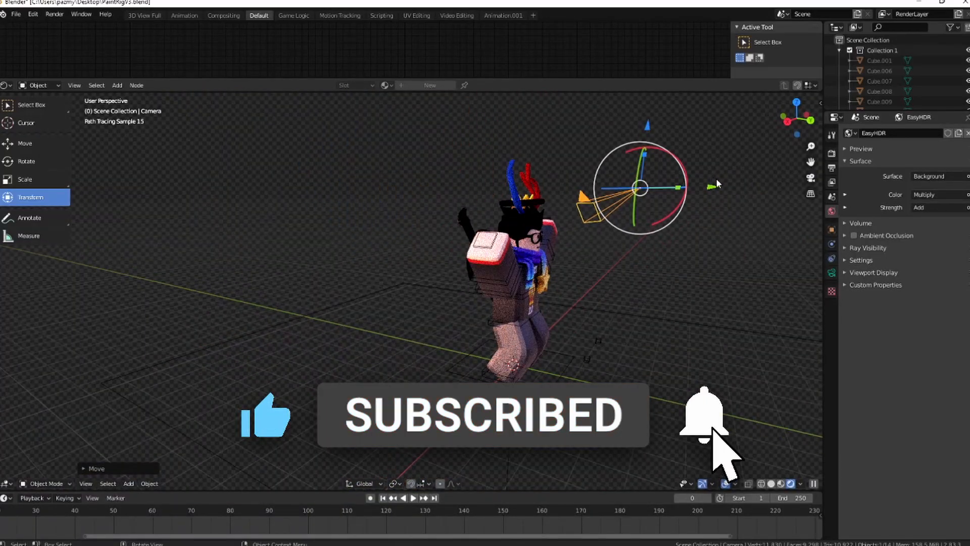
{"action": "left_click", "coordinate": [701, 418]}
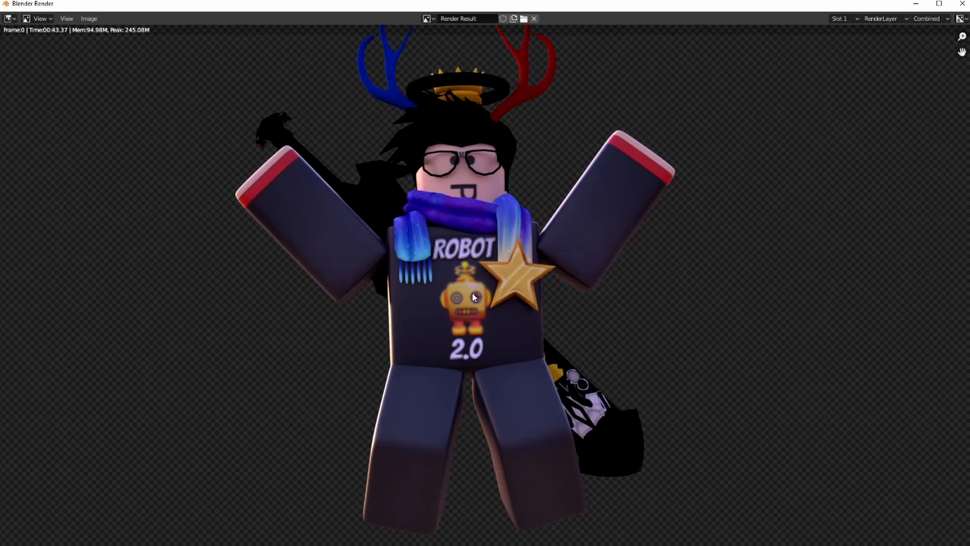
{"action": "mouse_move", "coordinate": [412, 234]}
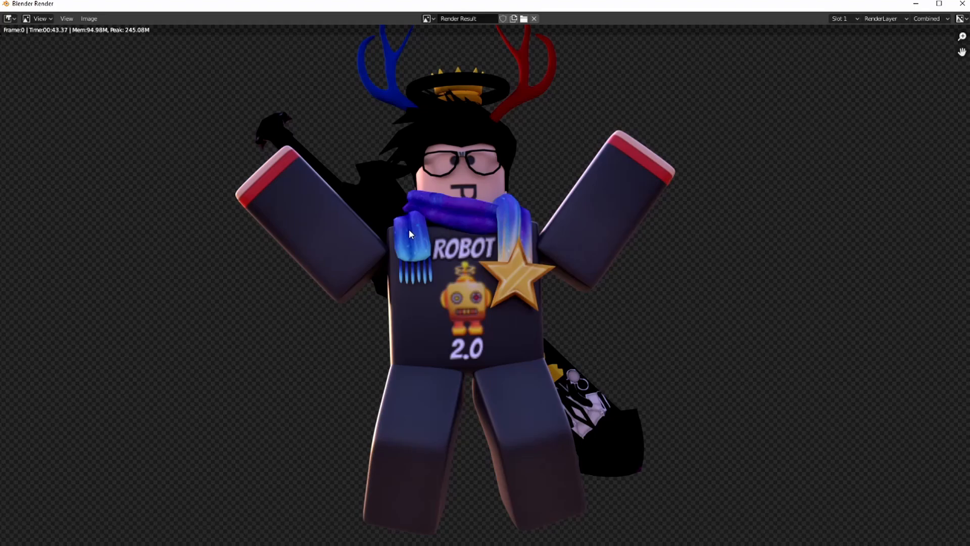